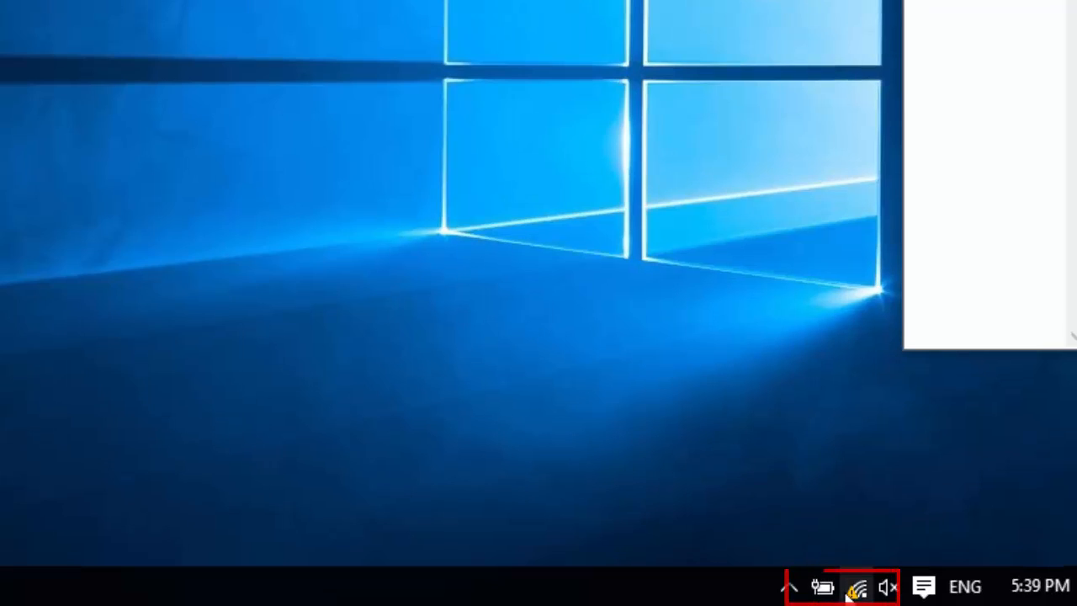
# Open Network and Sharing Center from the system tray network icon's menu.
pyautogui.rightClick(846, 586)
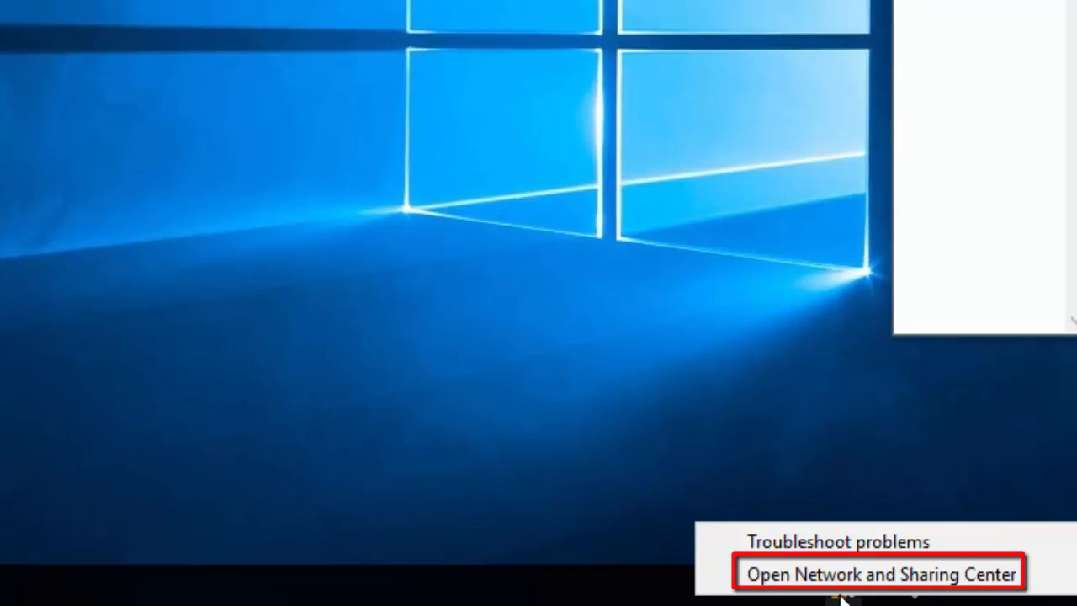
pyautogui.click(879, 573)
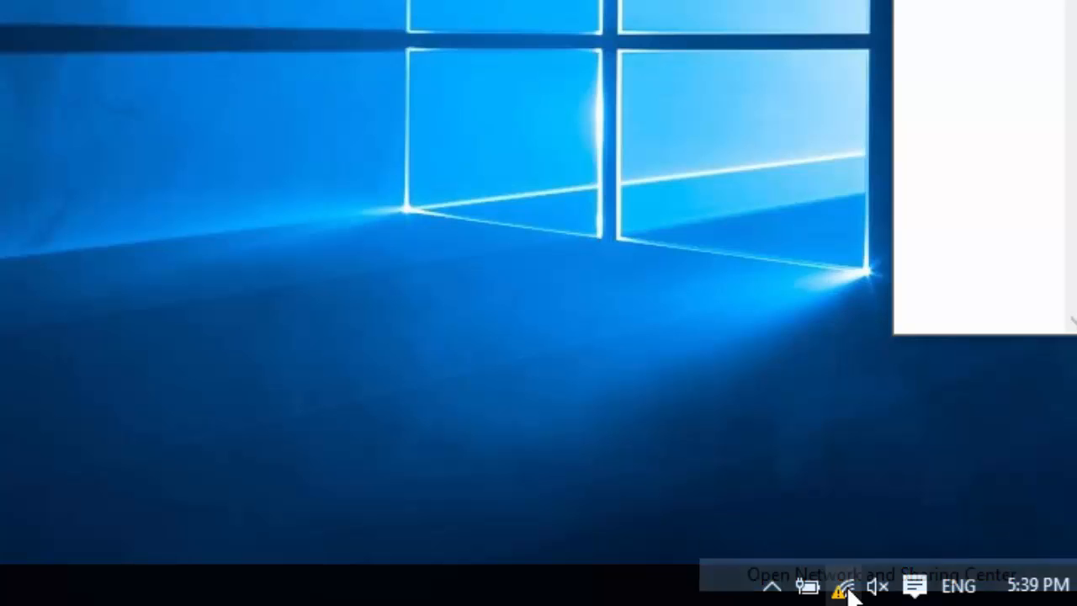
# Open the Wi-Fi 2 Status dialog for the Everest connection.
pyautogui.click(846, 582)
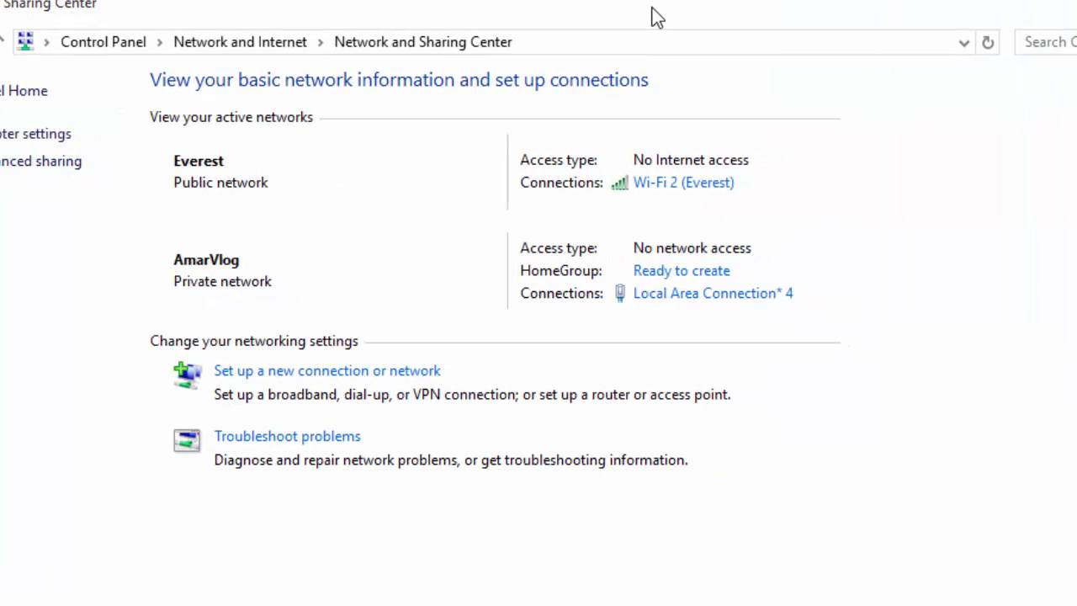
pyautogui.moveTo(265, 158)
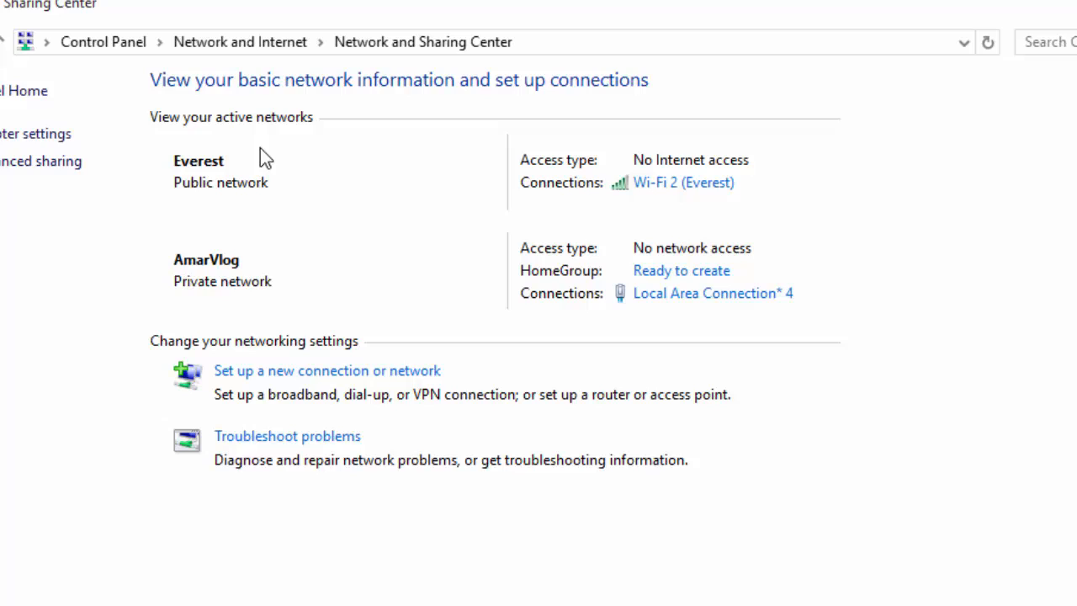
pyautogui.moveTo(482, 183)
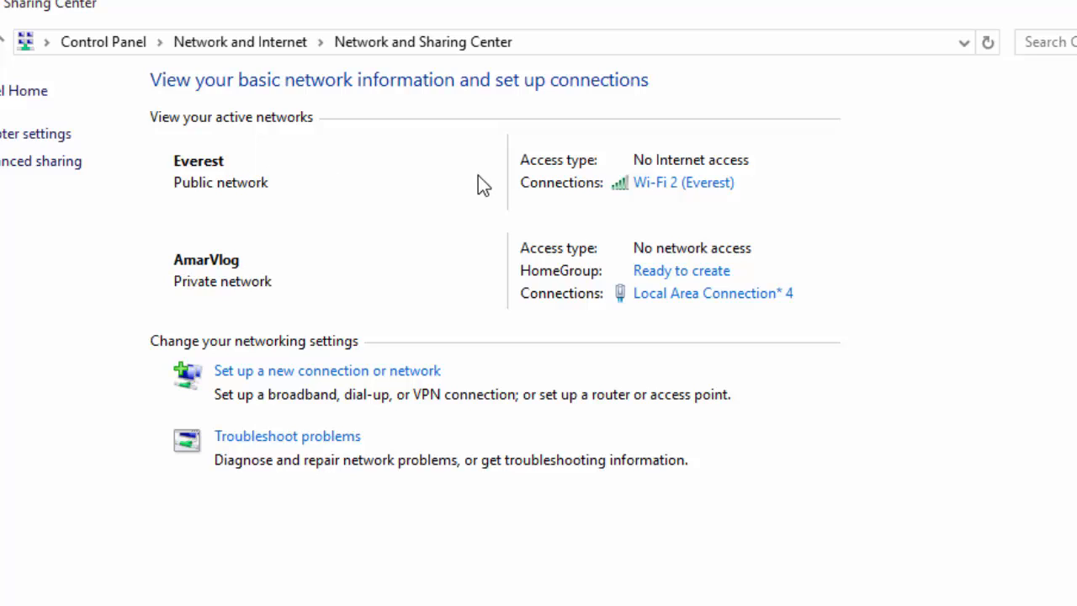
pyautogui.moveTo(678, 196)
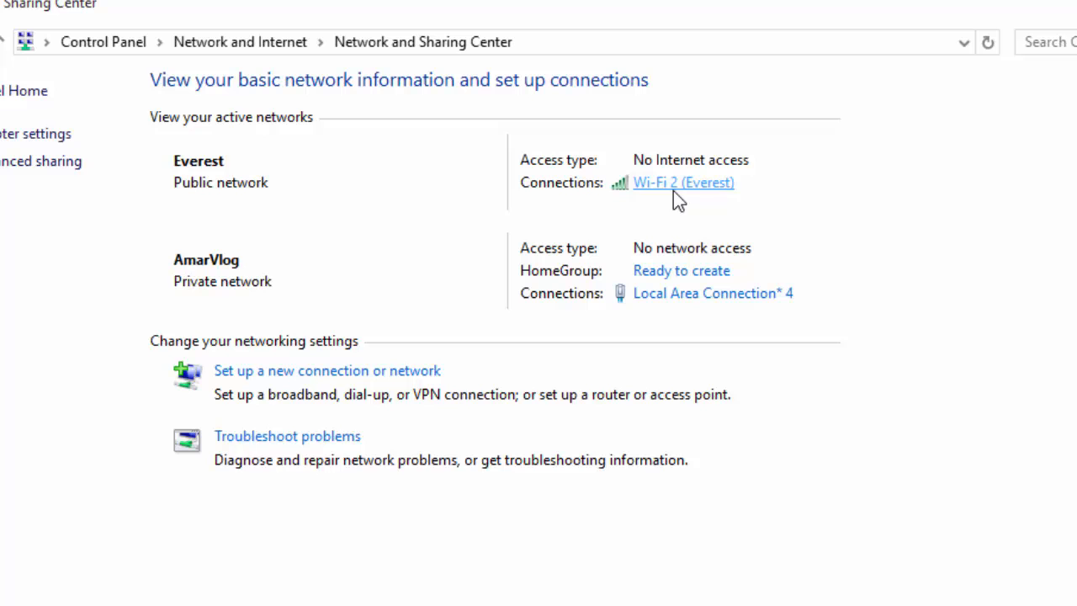
pyautogui.click(683, 183)
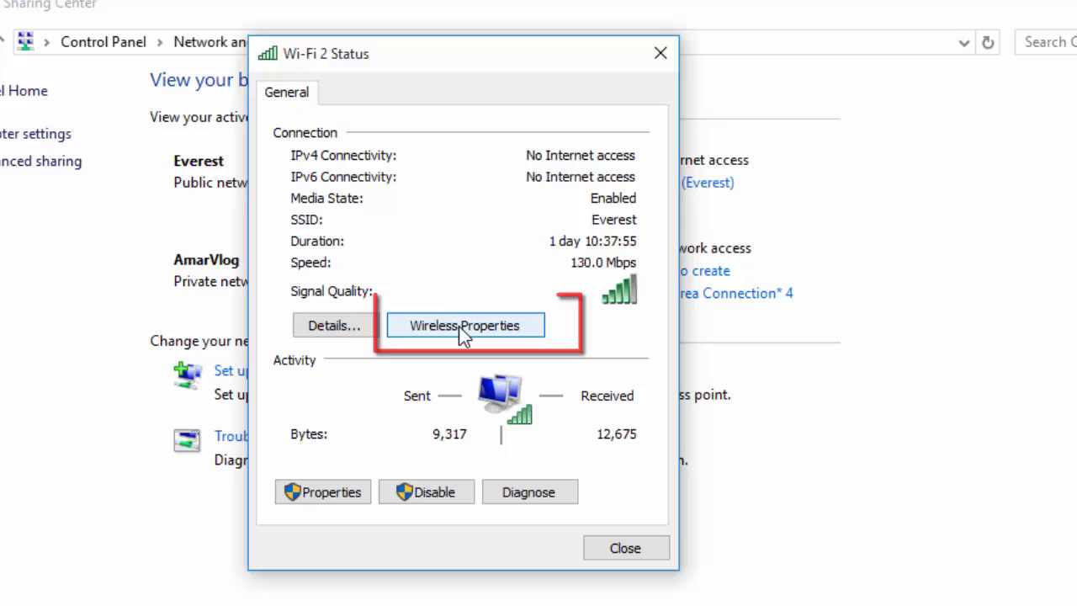
pyautogui.click(464, 325)
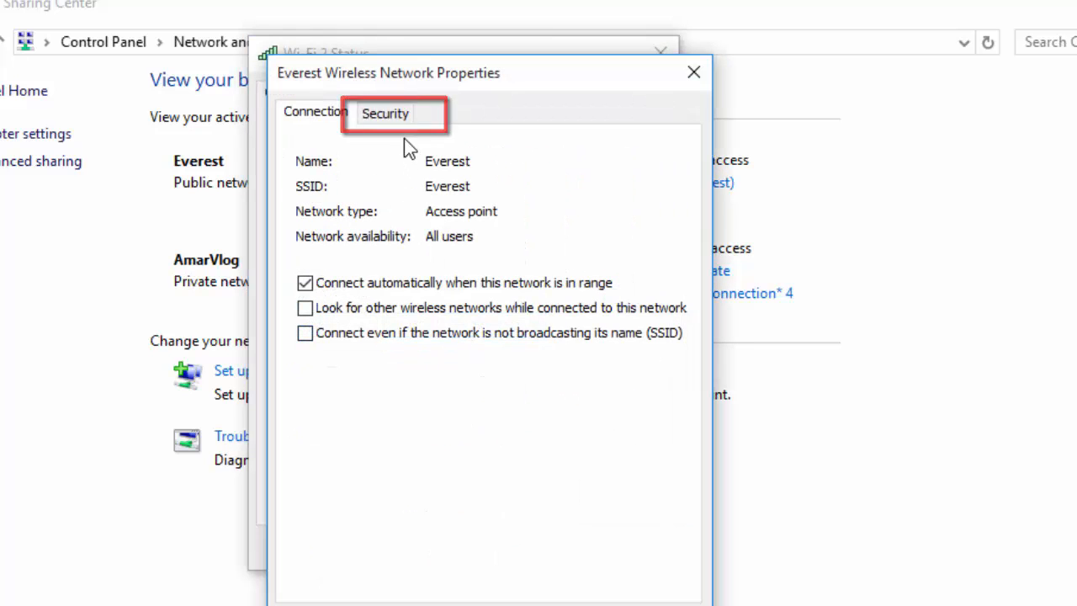
pyautogui.click(386, 114)
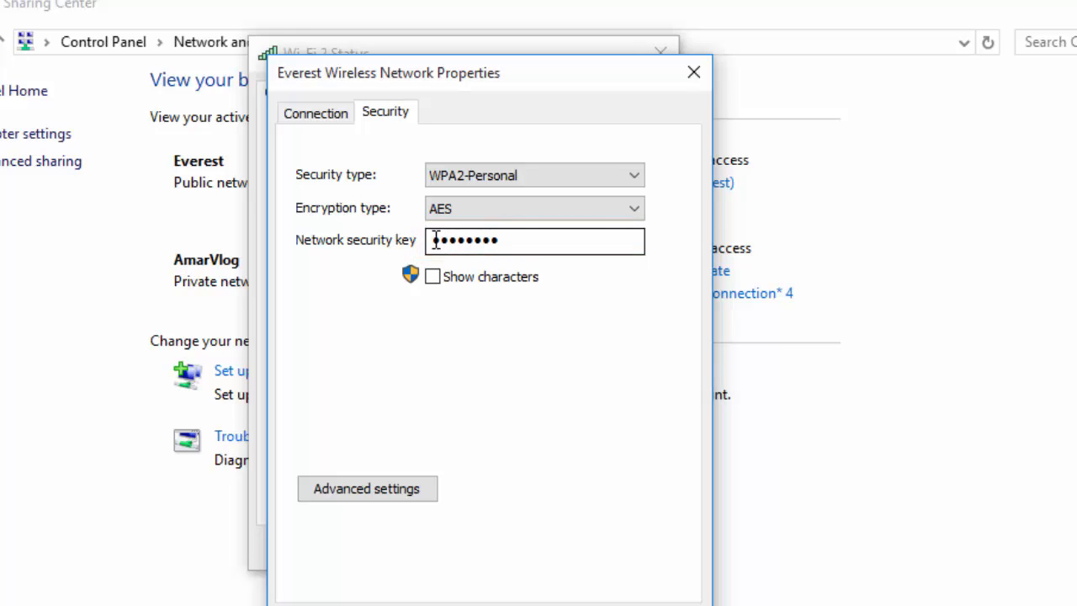
pyautogui.click(433, 276)
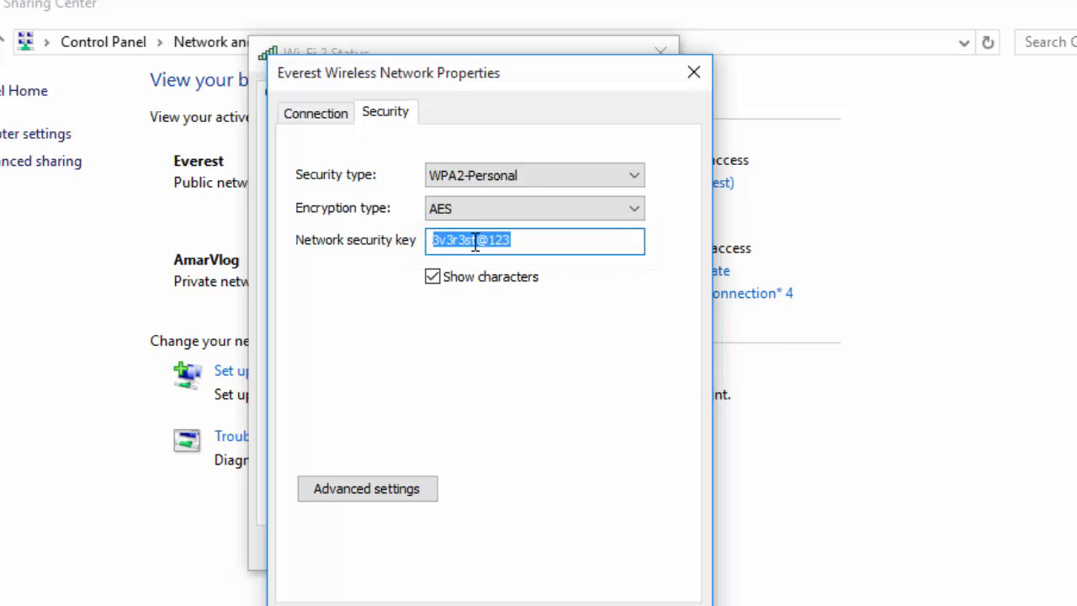
pyautogui.click(474, 239)
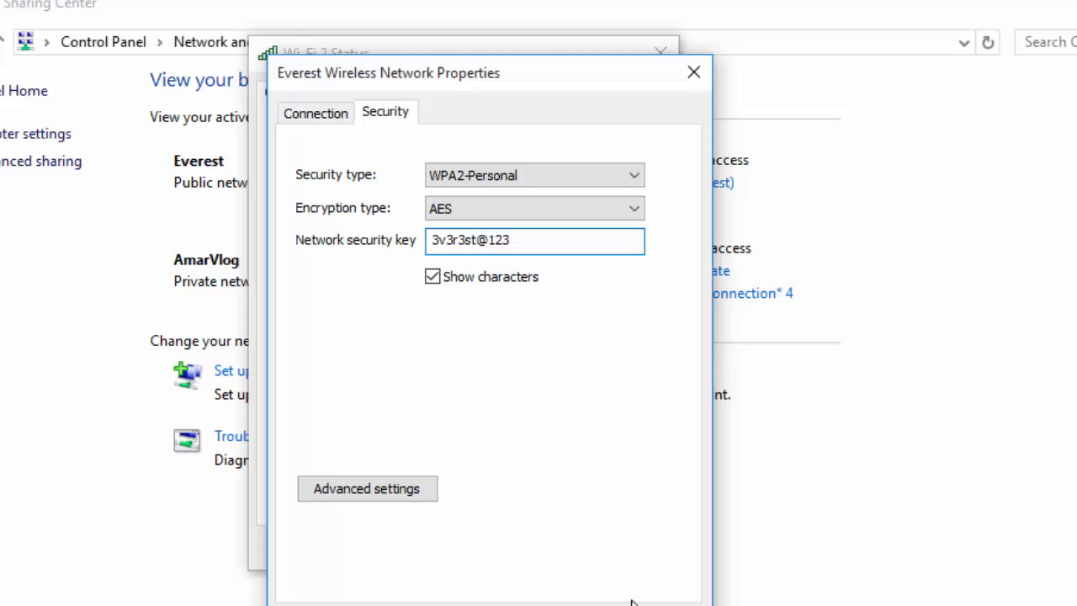
pyautogui.click(694, 72)
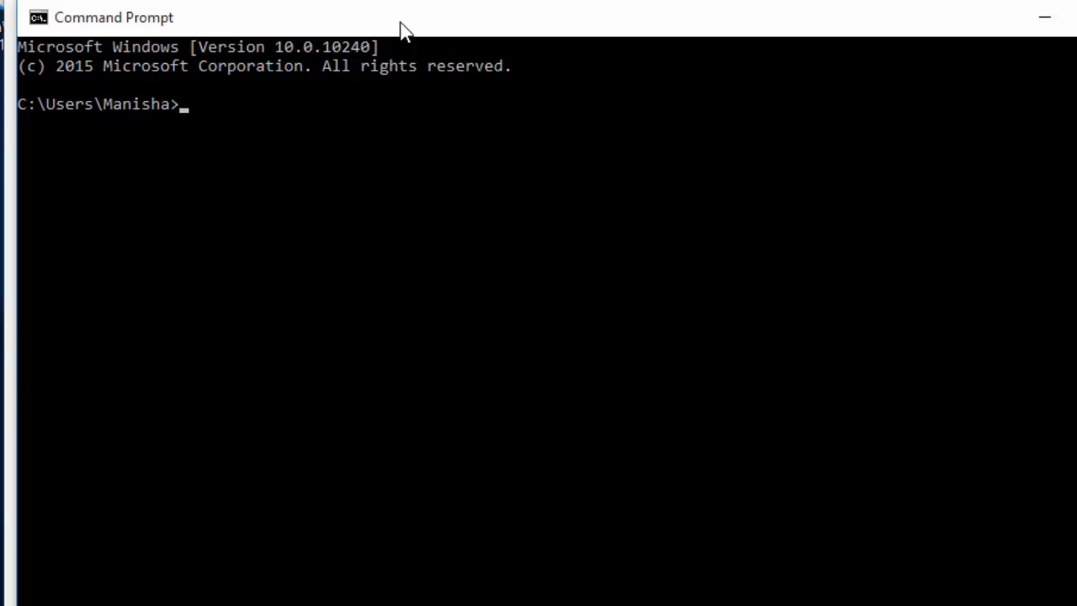
pyautogui.moveTo(285, 236)
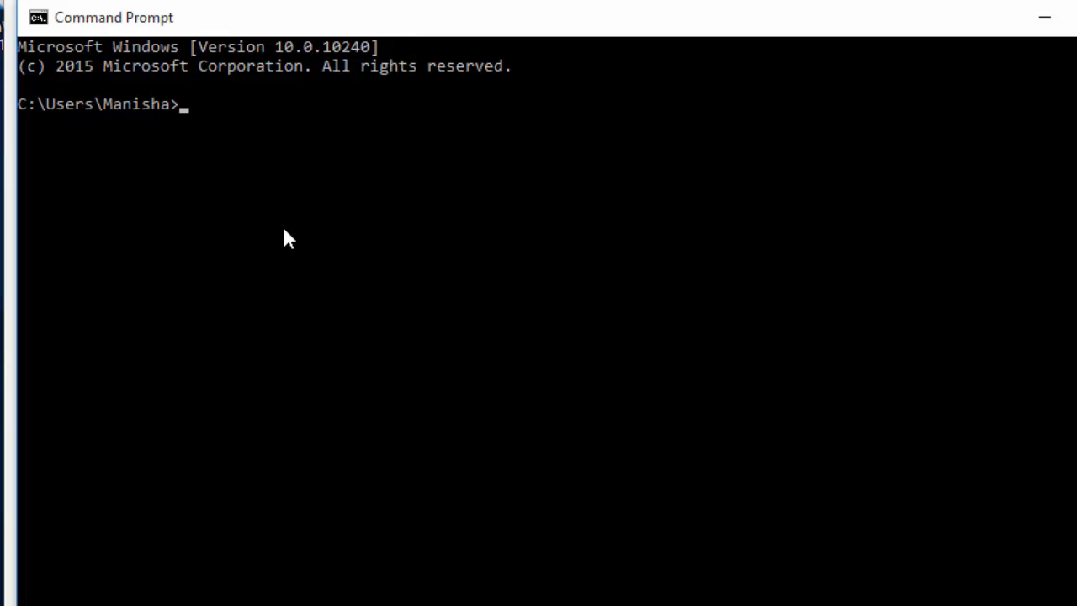
# Run 'netsh wlan show profile' and highlight the AmarVlog profile among Everest and AmarVlog.
pyautogui.write('netsh wl')
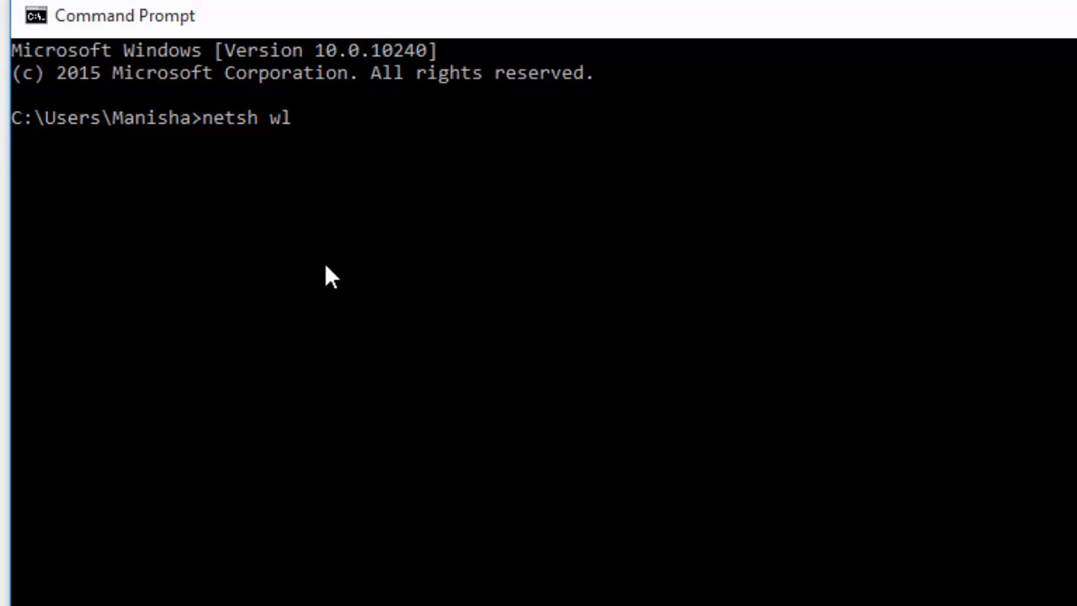
pyautogui.write('an show')
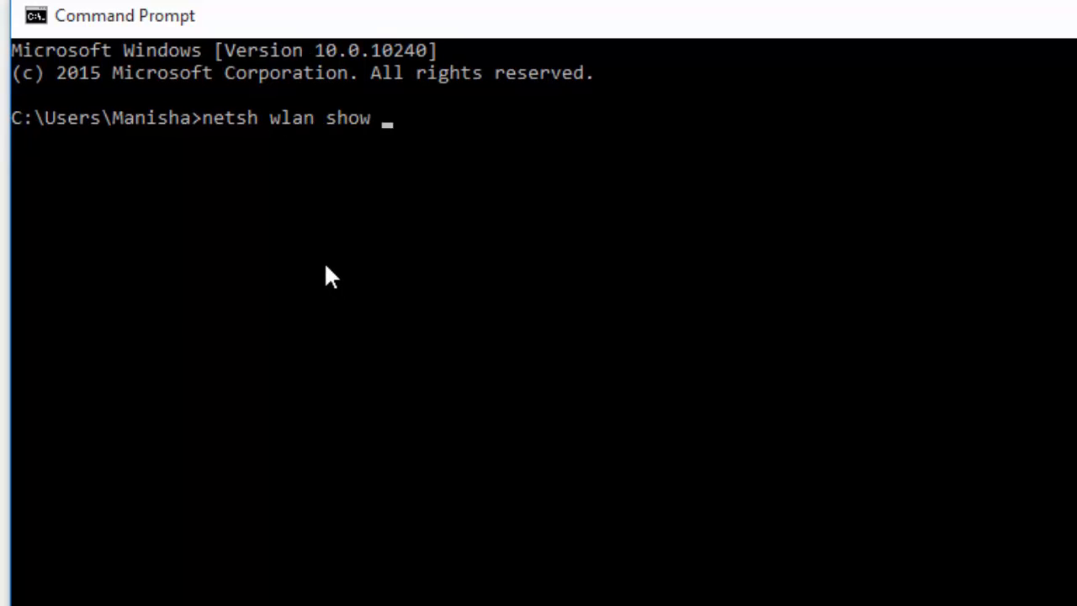
pyautogui.write('profil')
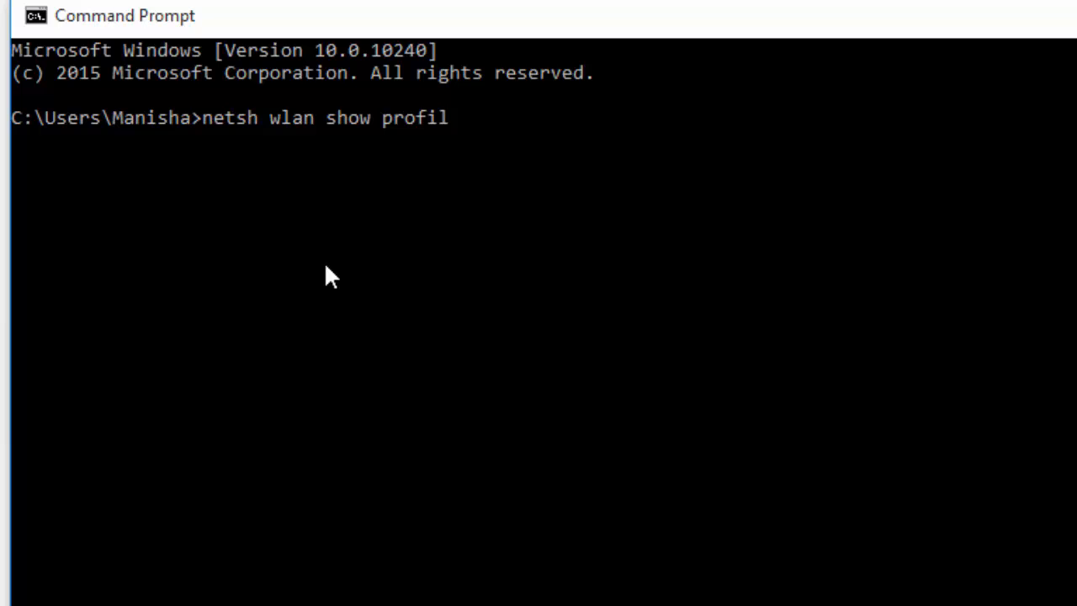
pyautogui.press('Enter')
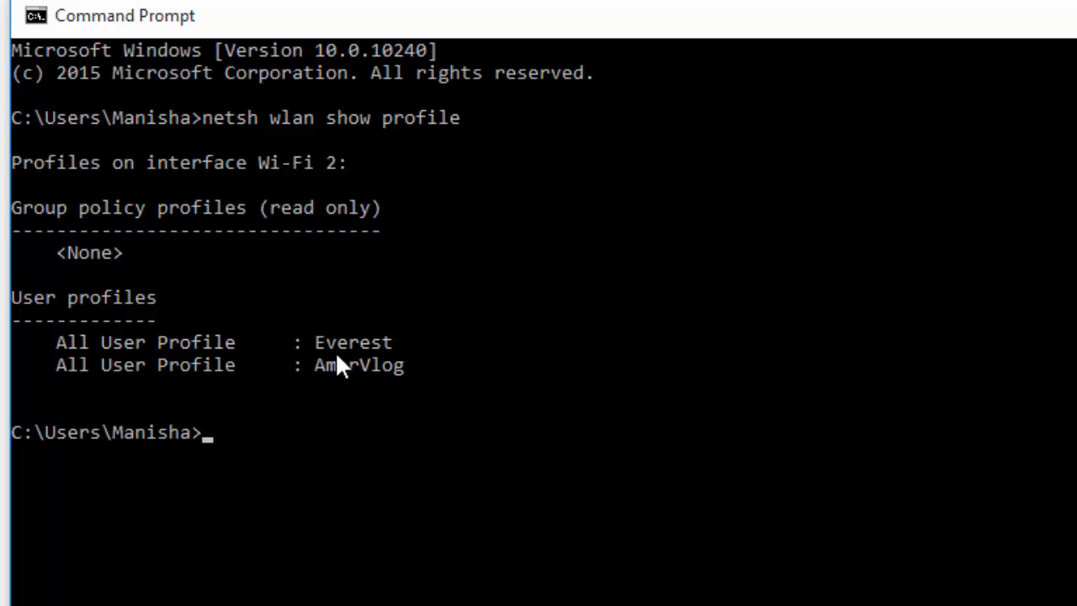
pyautogui.moveTo(397, 397)
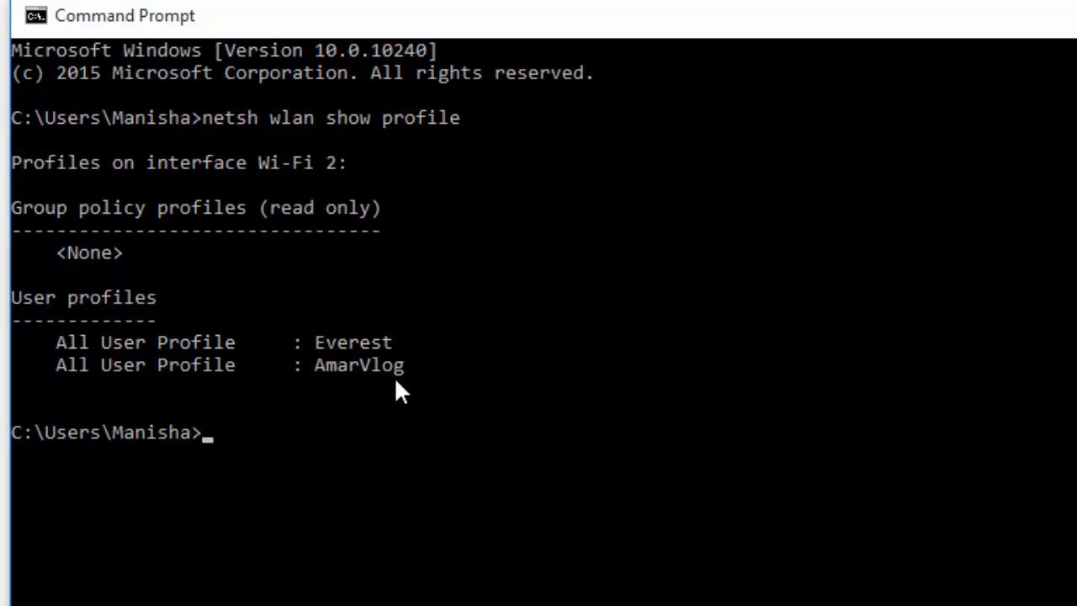
pyautogui.moveTo(337, 362)
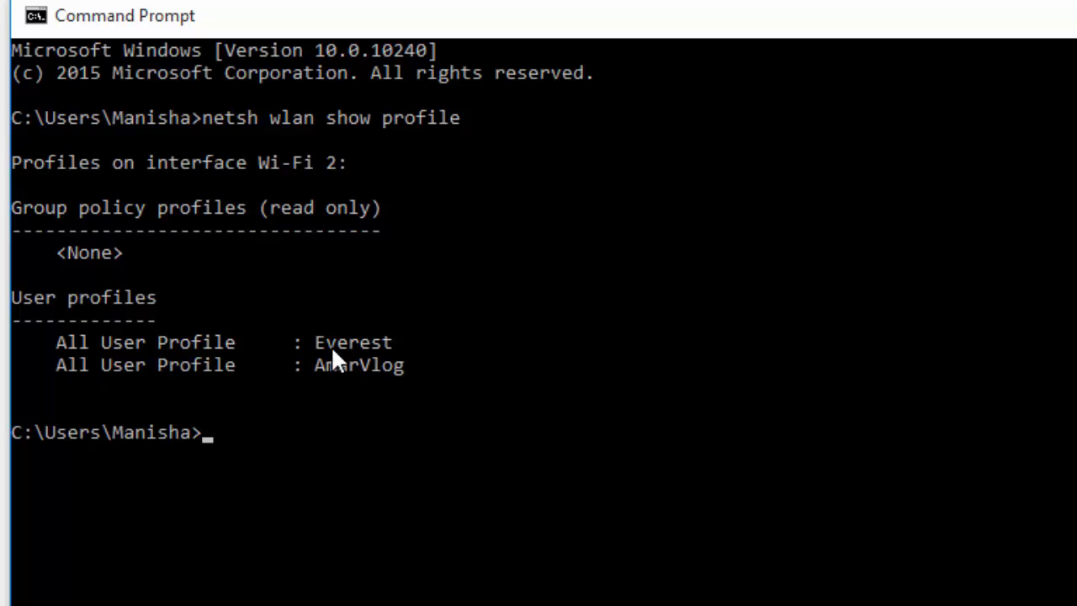
pyautogui.moveTo(335, 360)
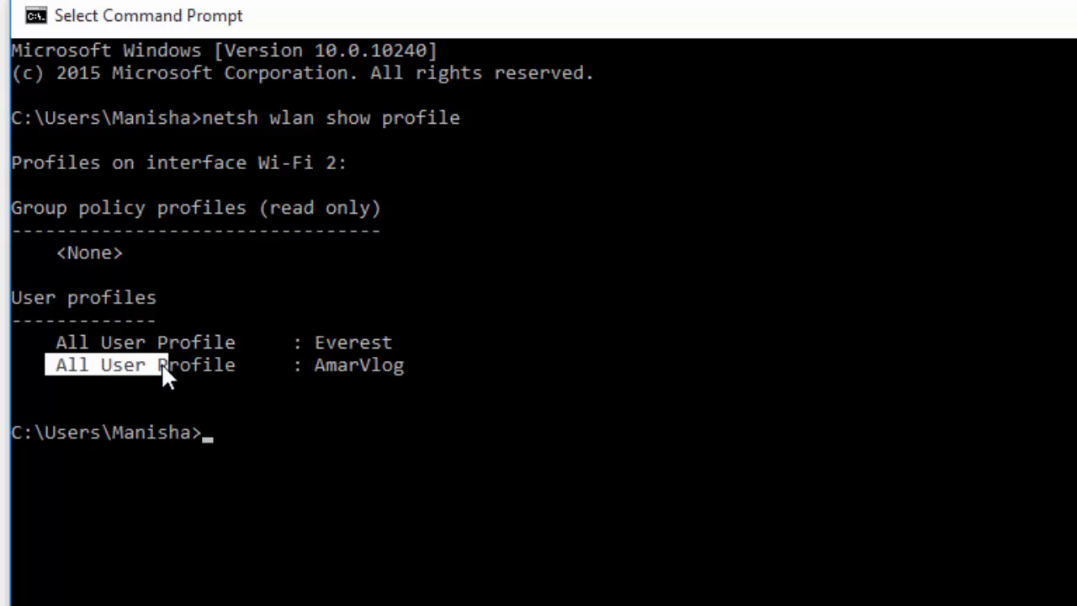
pyautogui.moveTo(160, 366); pyautogui.dragTo(413, 365)
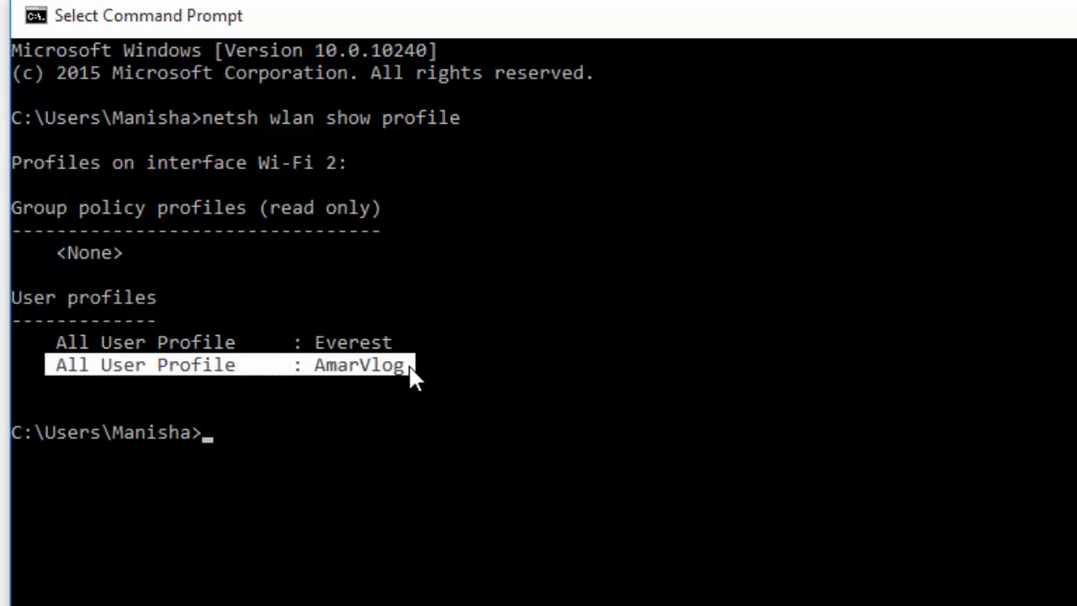
pyautogui.click(76, 369)
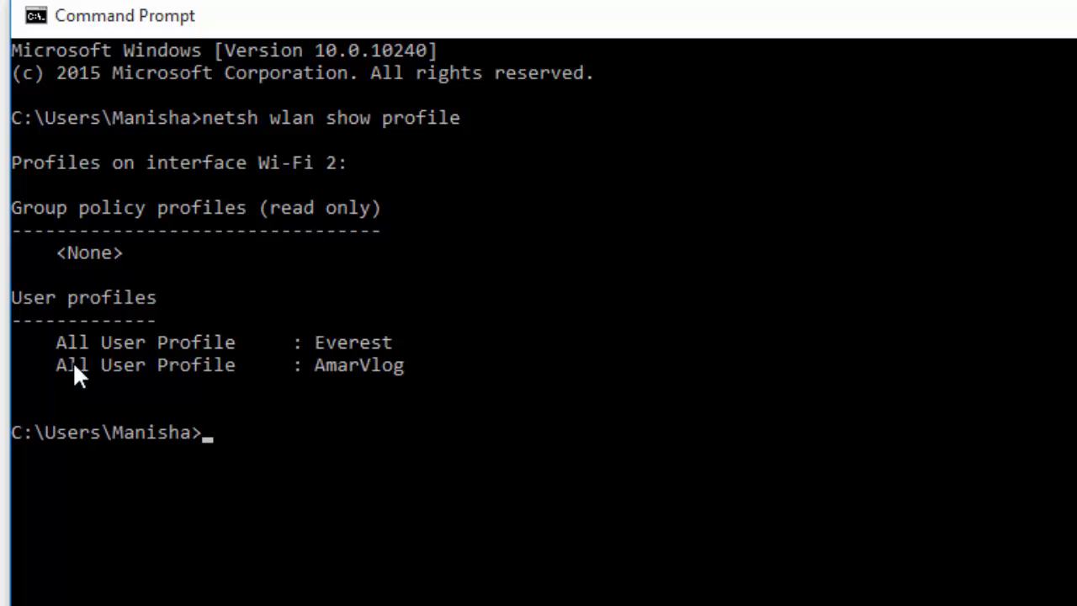
pyautogui.write('net')
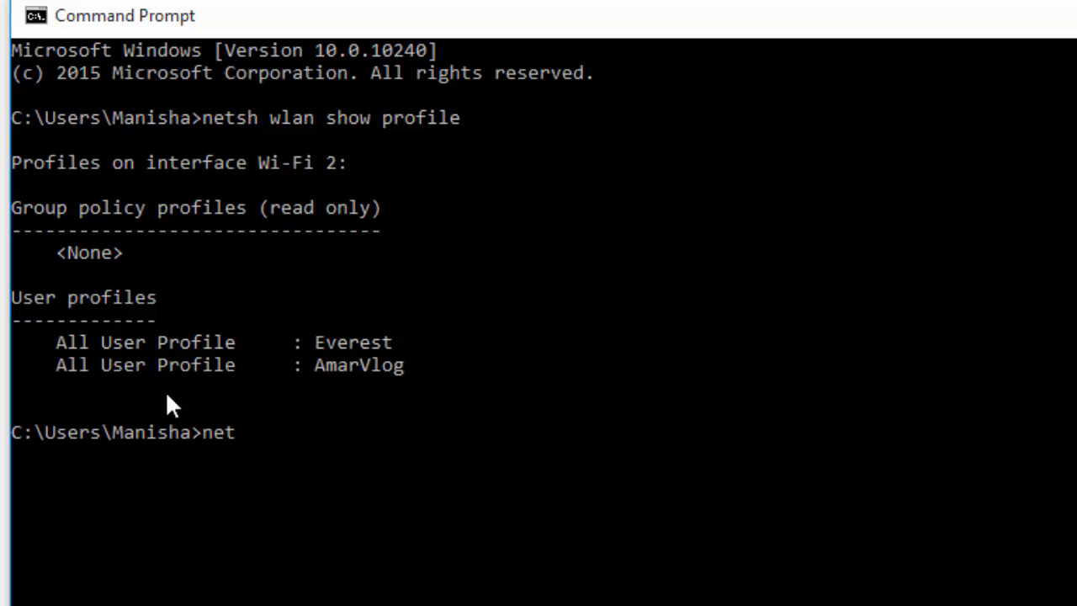
pyautogui.write('sh wla')
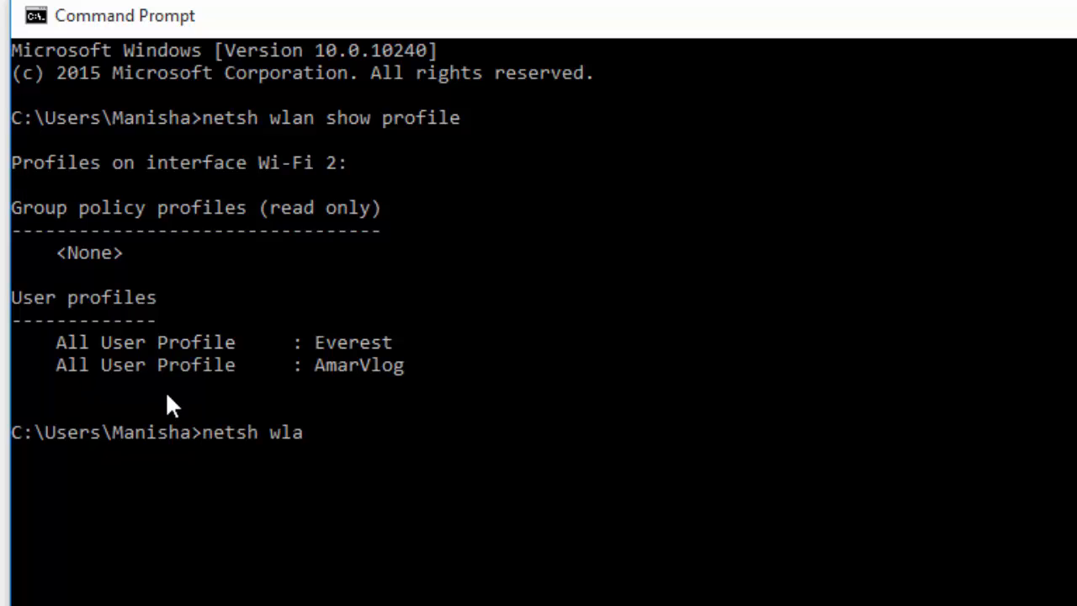
pyautogui.write('n show')
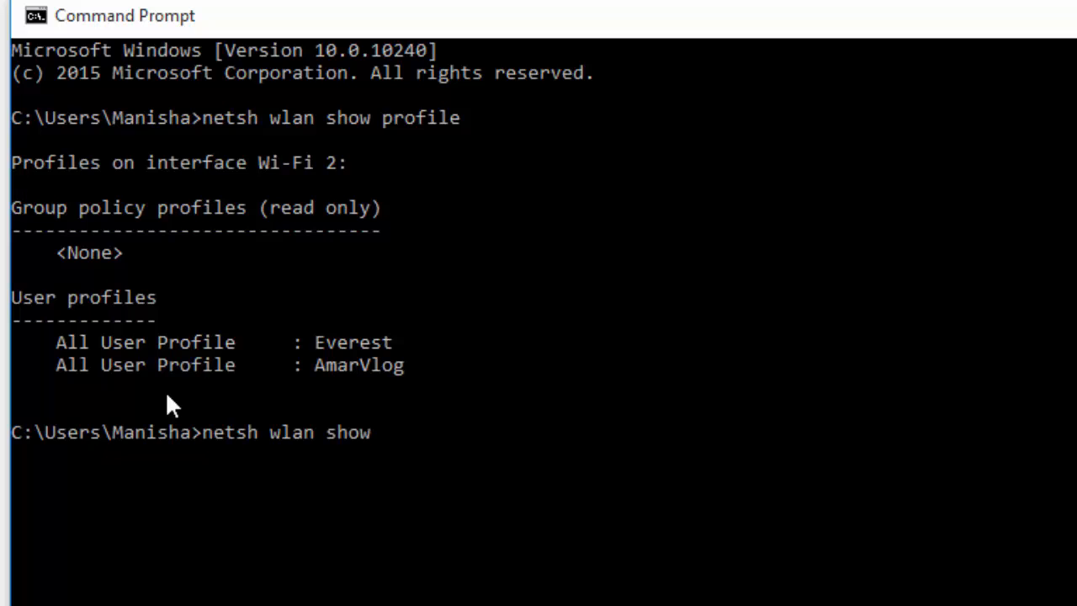
pyautogui.write('profil')
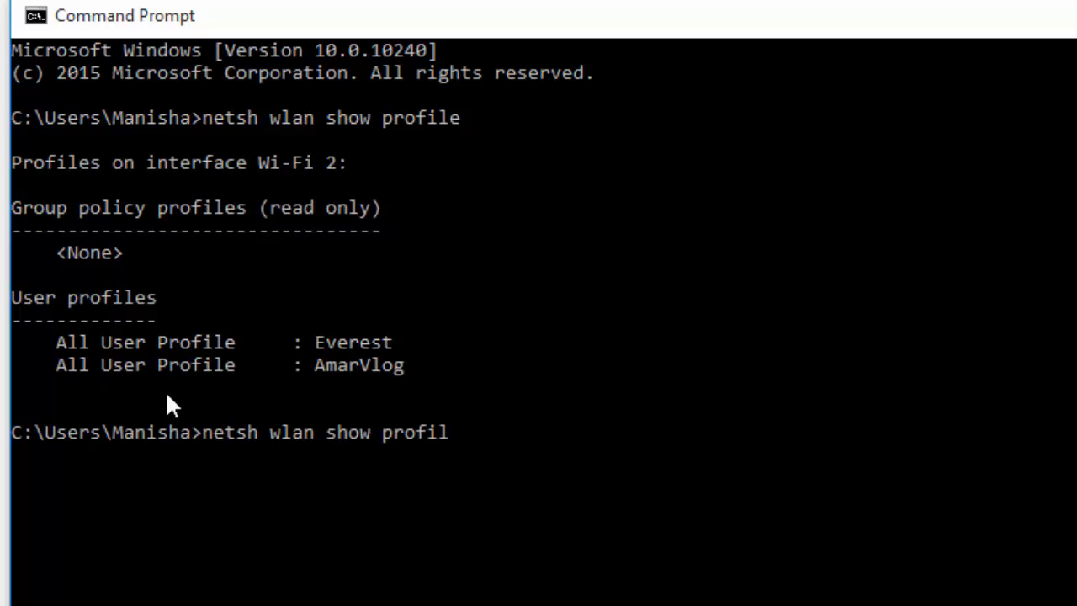
pyautogui.write('e')
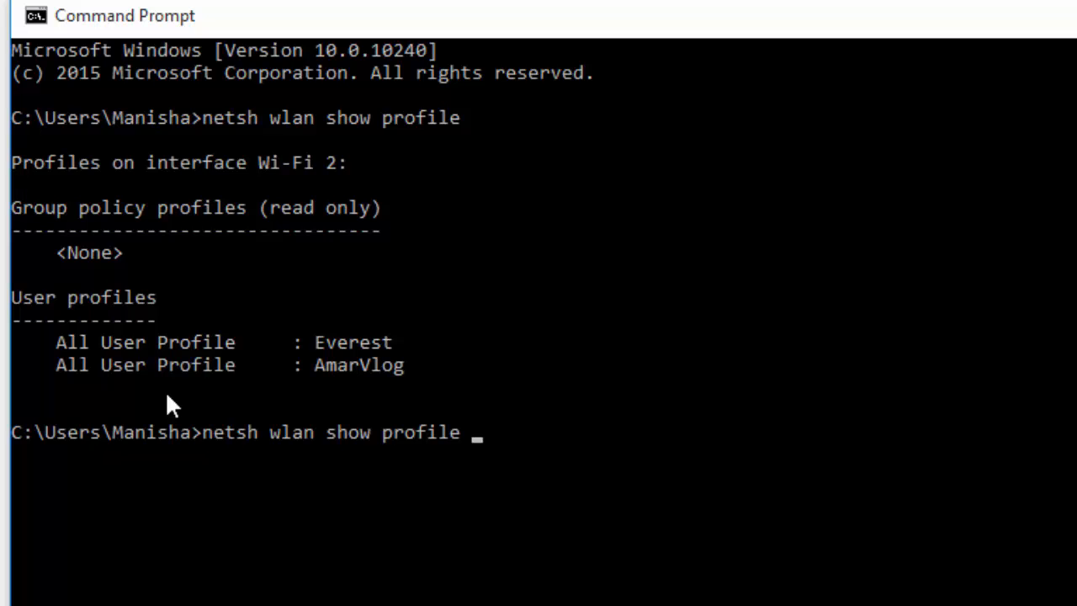
pyautogui.write('AmarV')
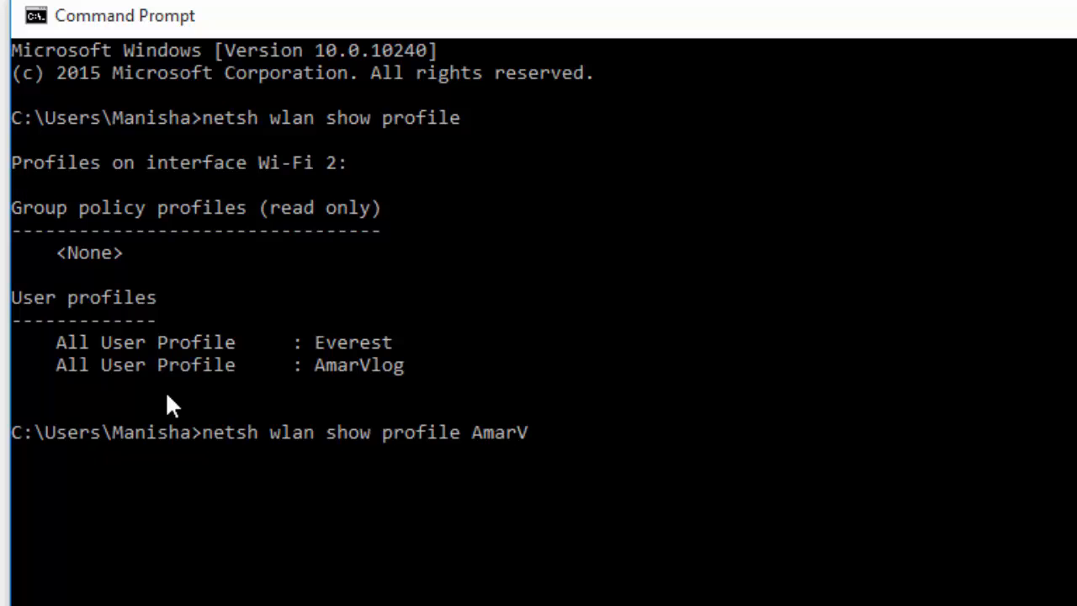
pyautogui.write('log')
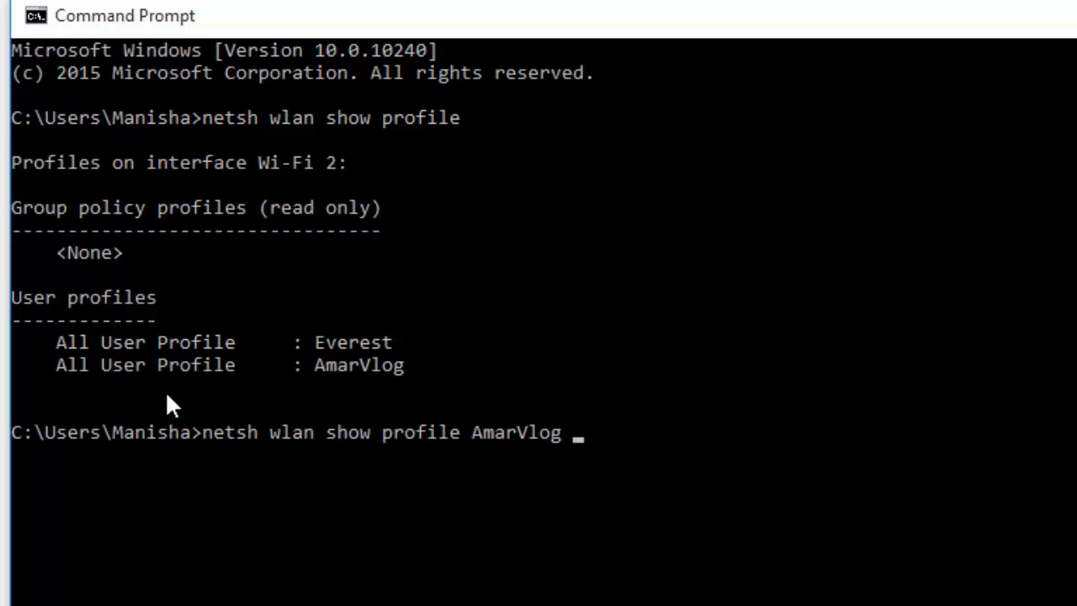
pyautogui.write('key=')
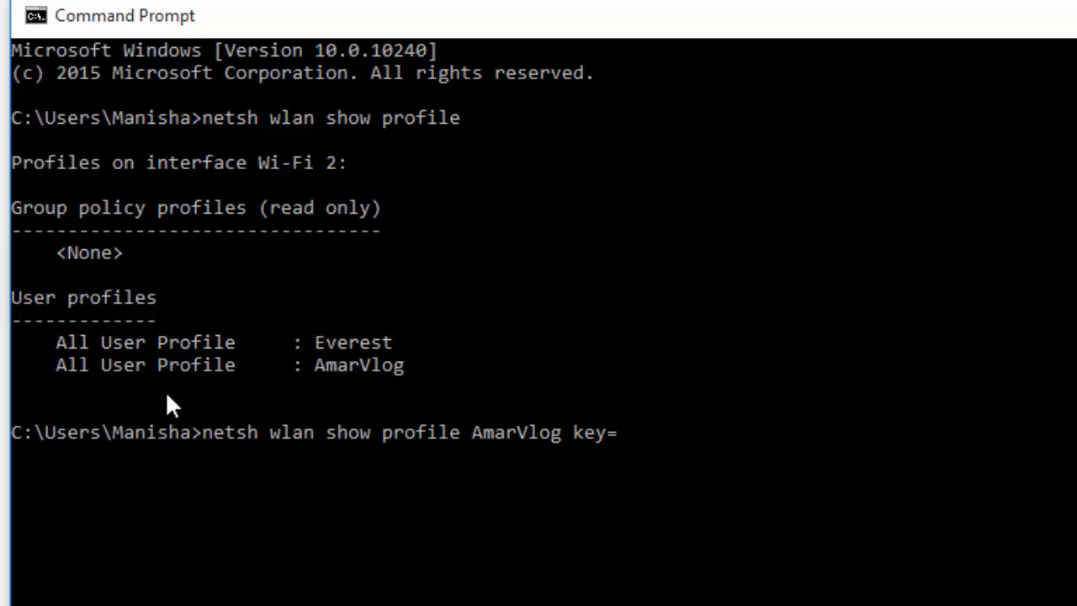
pyautogui.write('clear')
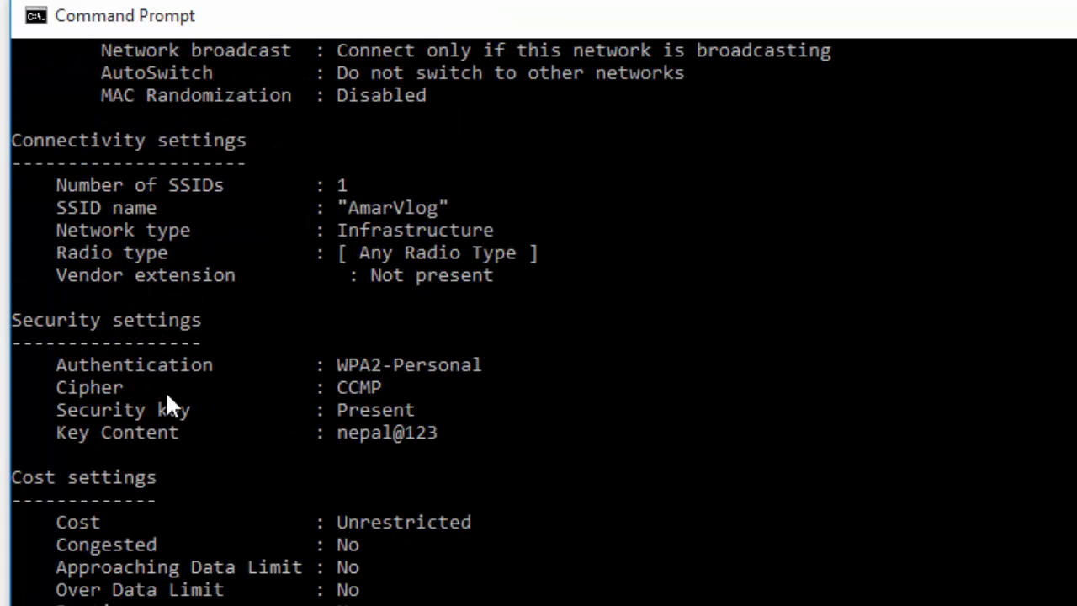
pyautogui.moveTo(226, 334)
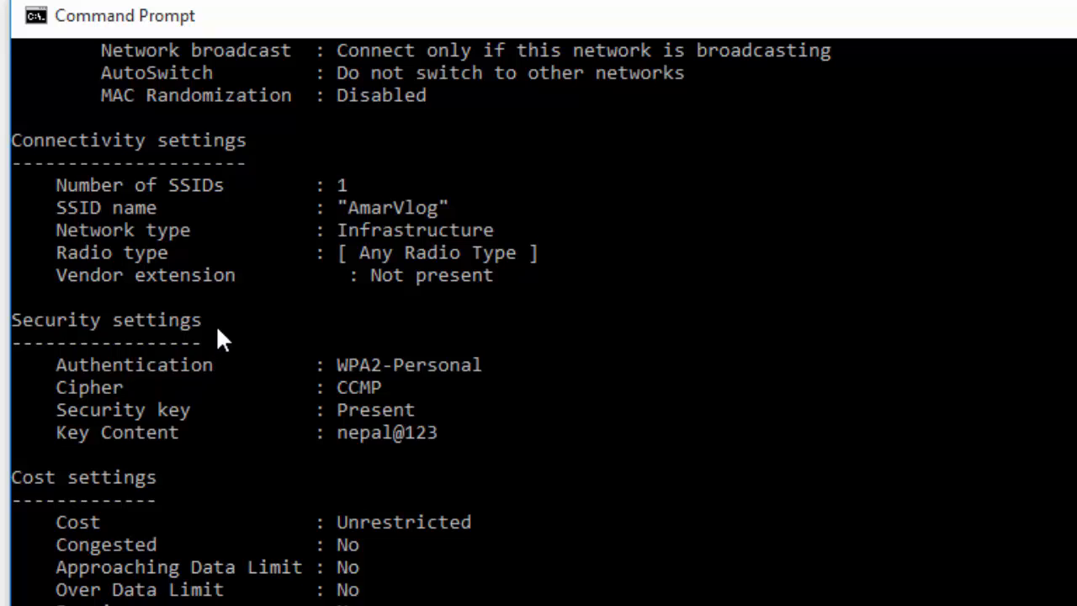